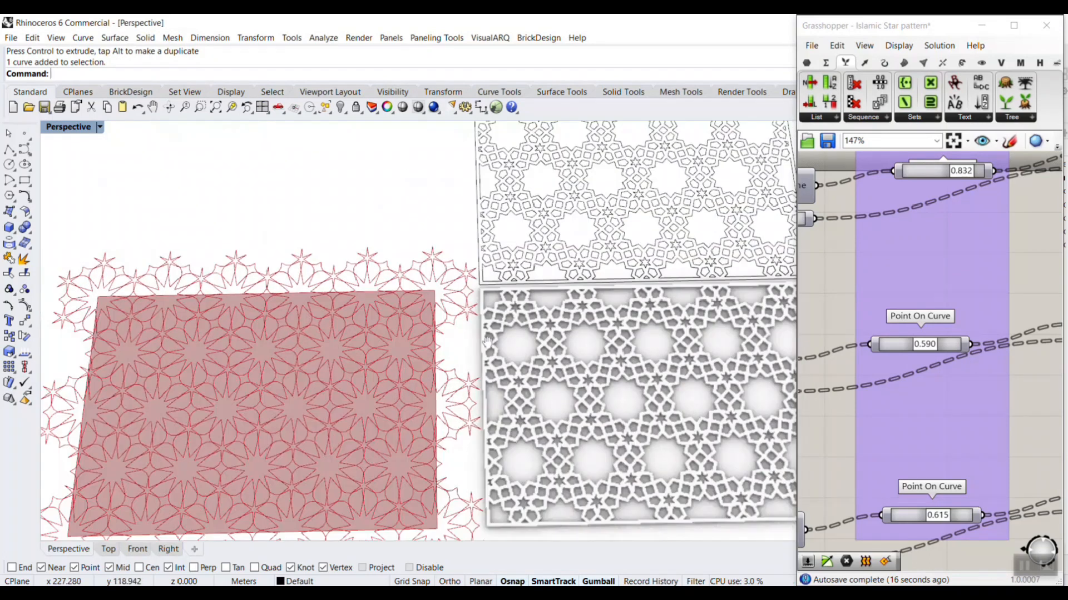
scroll(up, 3)
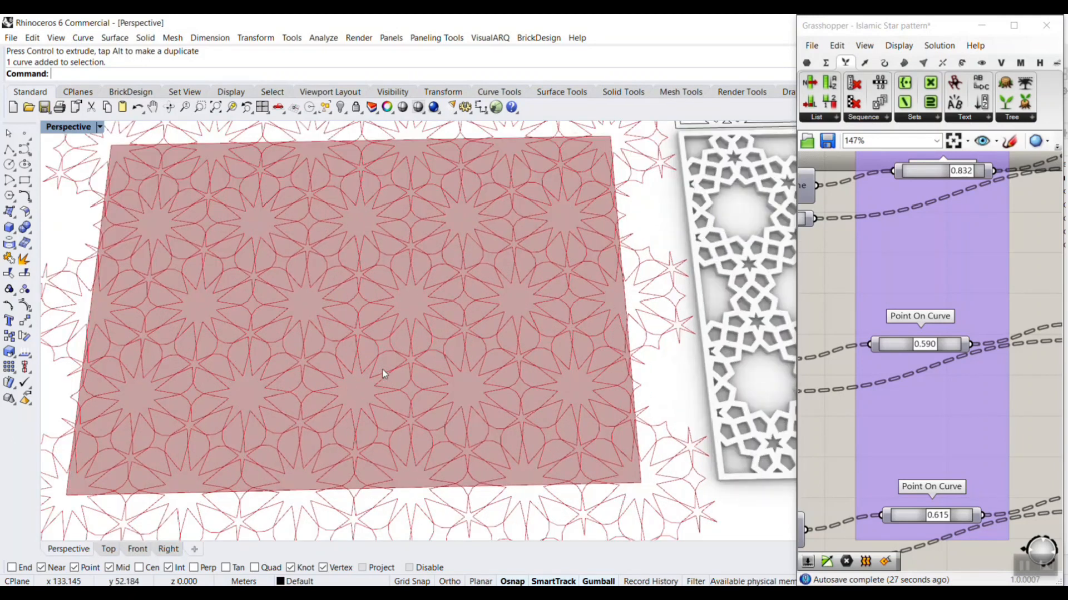
mouse_move(682, 411)
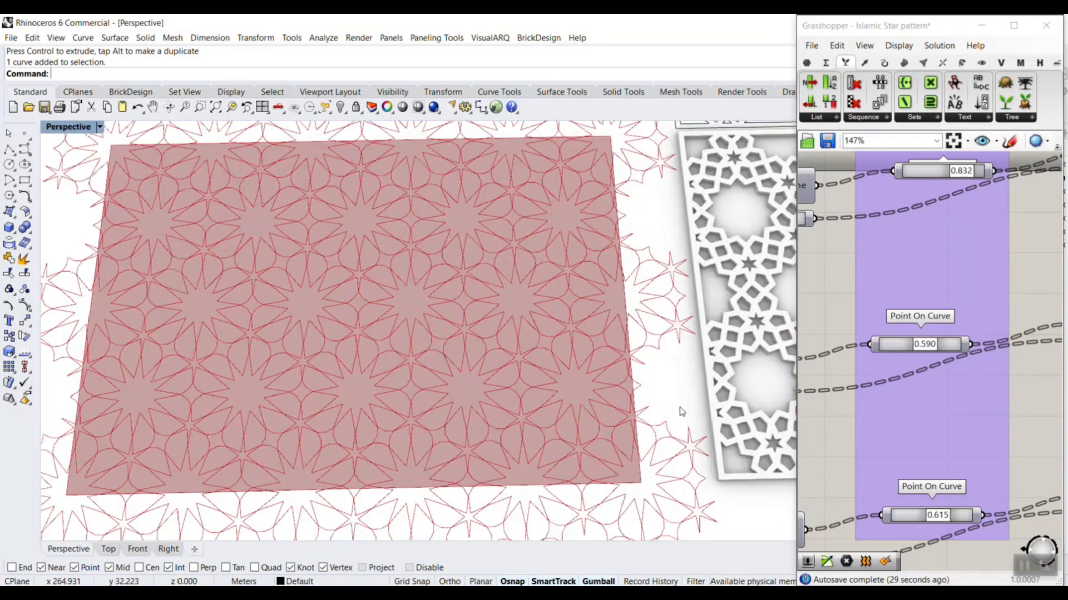